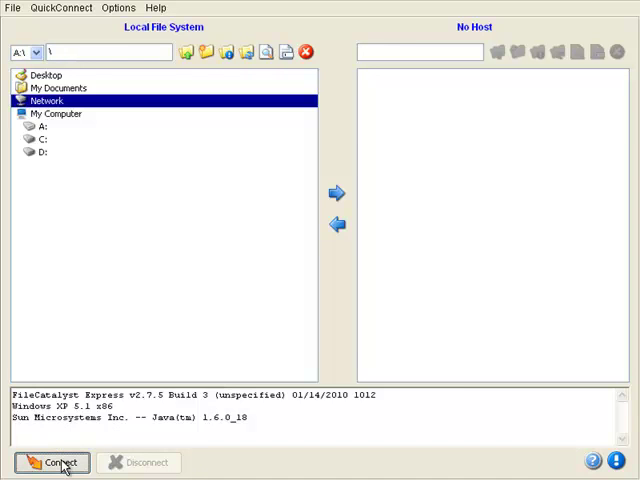
# Step: Create the Chicago site with host 192.168.56.1, username test and its password
pyautogui.click(51, 462)
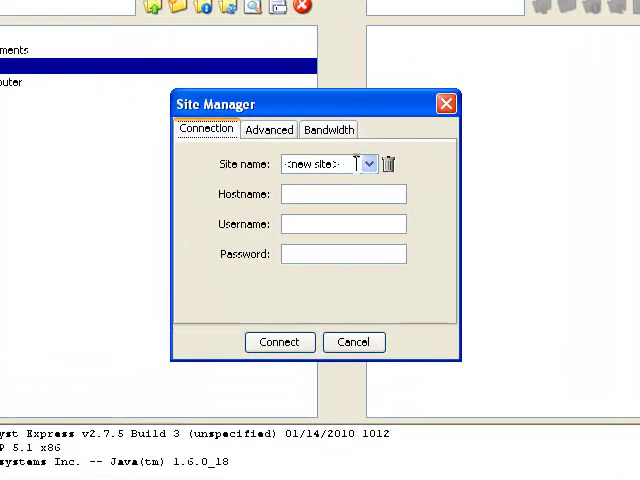
pyautogui.write('Chicago')
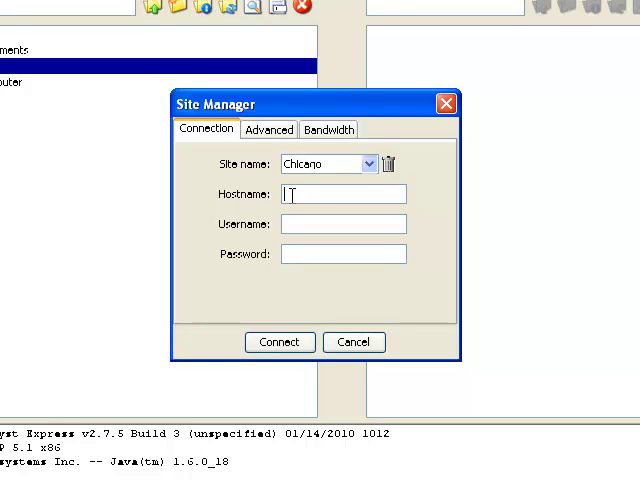
pyautogui.write('192.168.56.1')
pyautogui.click(343, 224)
pyautogui.write('r')
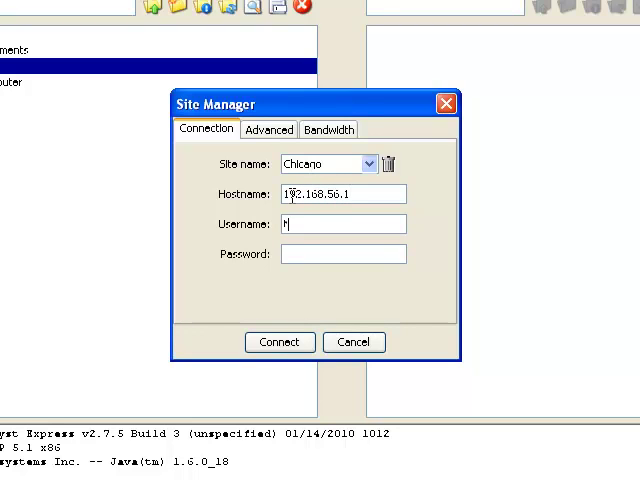
pyautogui.write('test')
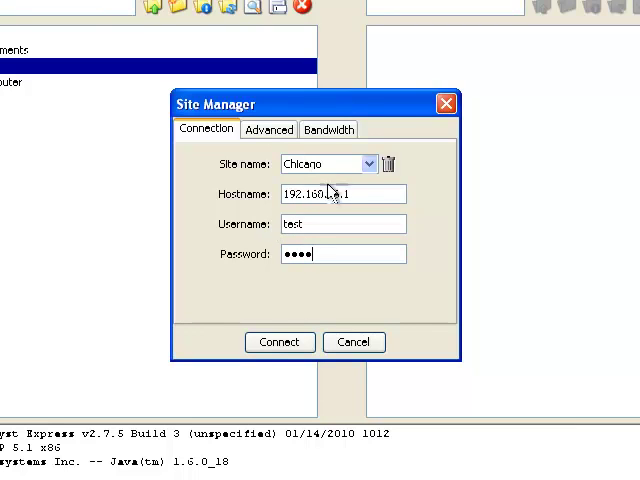
# Step: Show the Chicago site's bandwidth settings: 100000 Kbps upstream and downstream
pyautogui.click(328, 129)
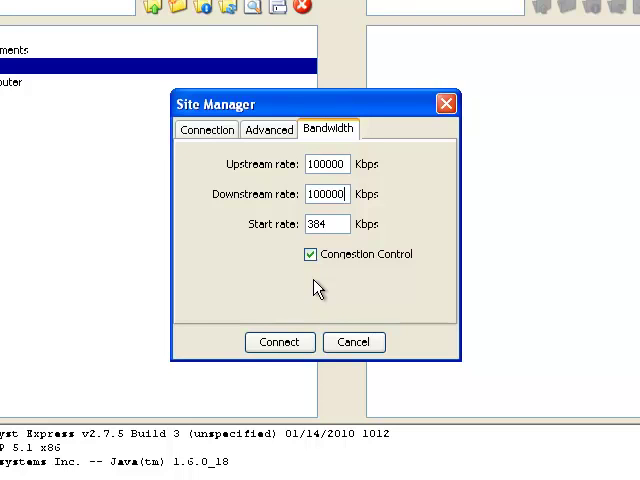
pyautogui.moveTo(268, 136)
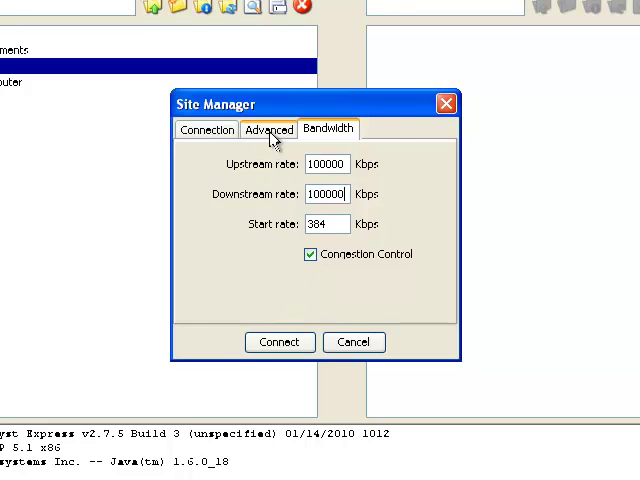
# Step: Browse for the Chicago site's default local directory from its advanced options
pyautogui.click(268, 129)
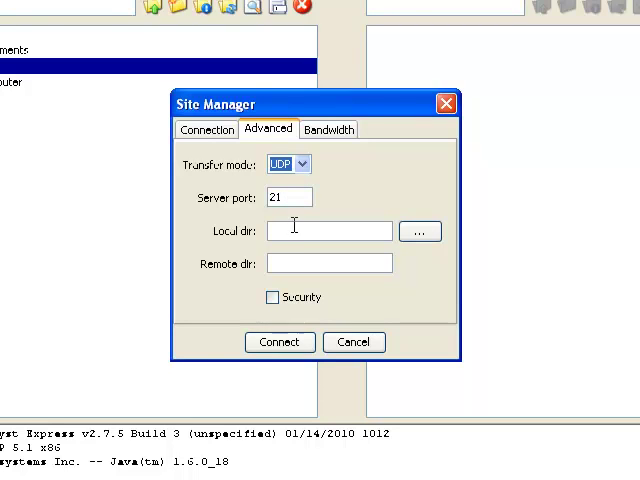
pyautogui.moveTo(422, 252)
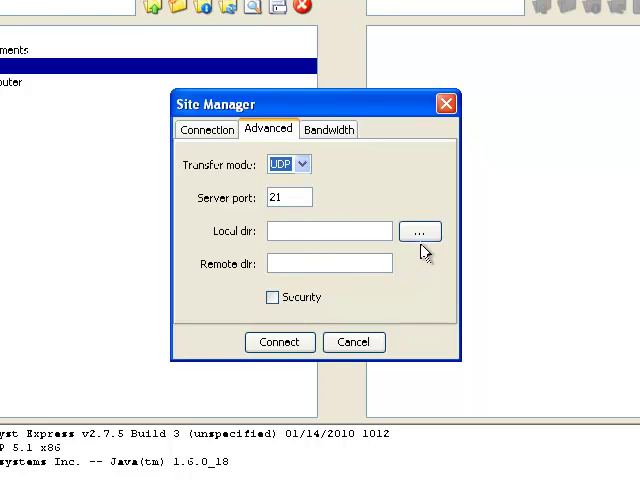
pyautogui.click(419, 231)
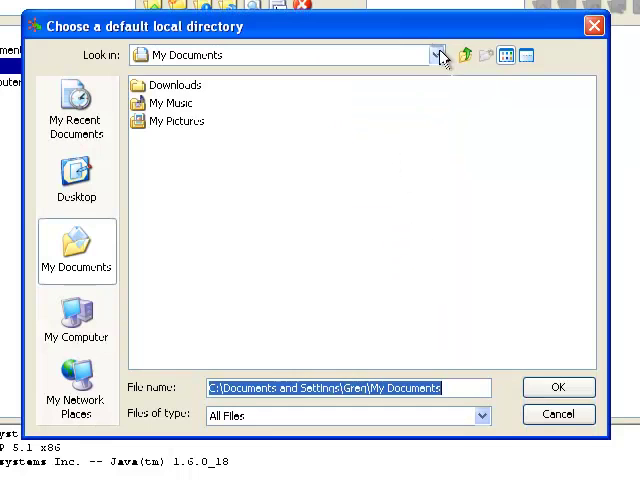
# Step: Pick C:\FileCatalyst Test as the Chicago site's local directory
pyautogui.click(437, 55)
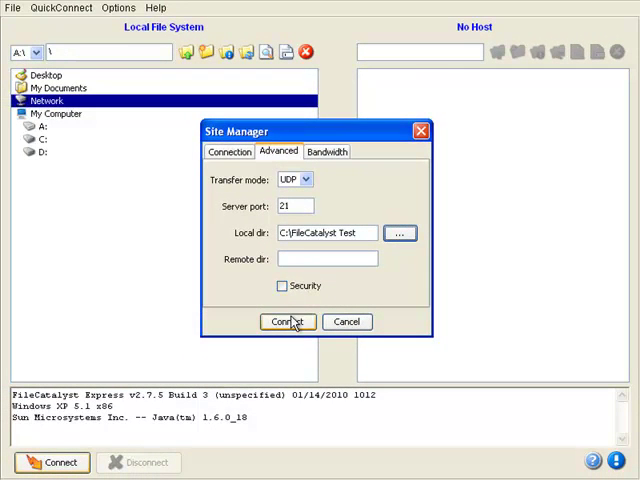
# Step: Connect to Chicago and open the context menu for local Cover Graphic.bmp
pyautogui.click(287, 321)
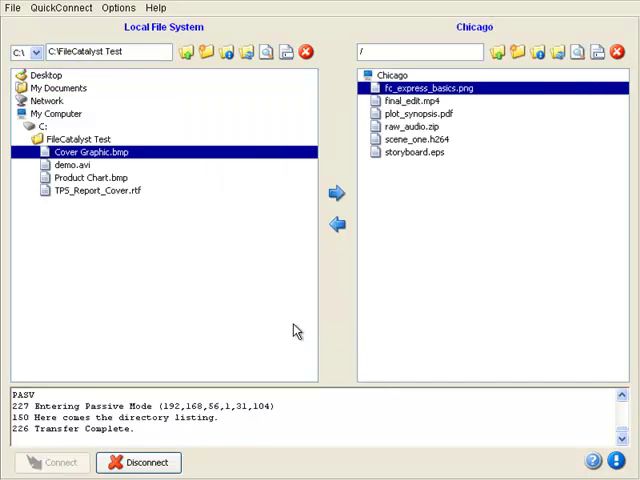
pyautogui.moveTo(119, 199)
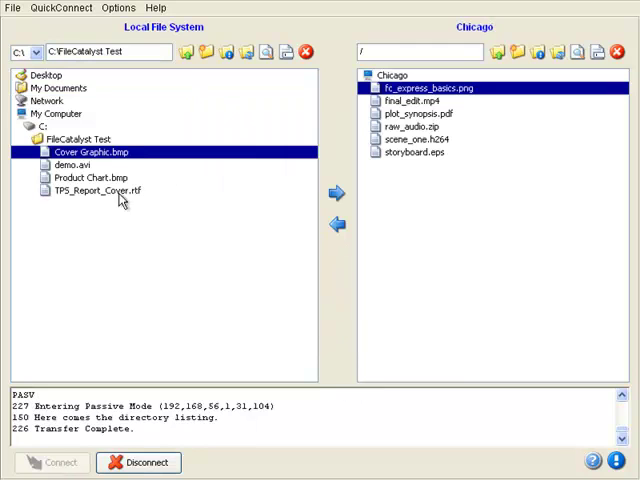
pyautogui.moveTo(497, 163)
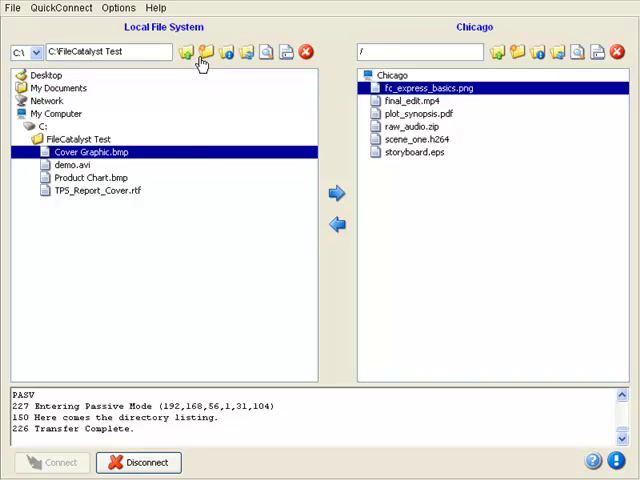
pyautogui.moveTo(113, 152)
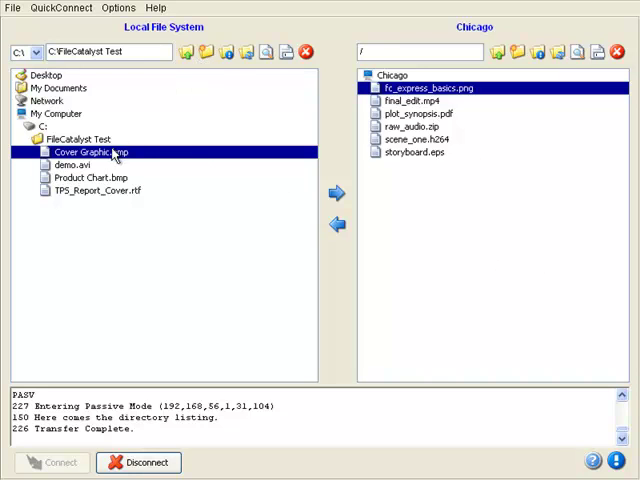
pyautogui.rightClick(90, 151)
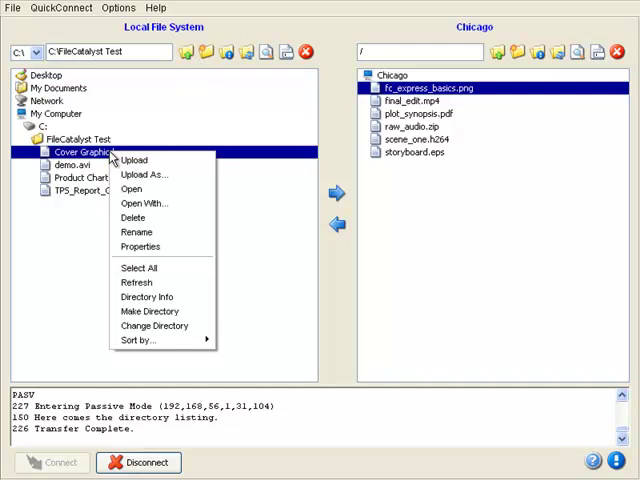
pyautogui.moveTo(131, 189)
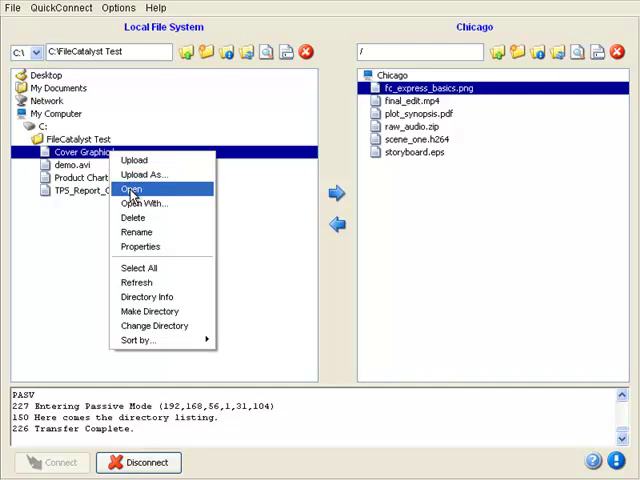
pyautogui.click(131, 188)
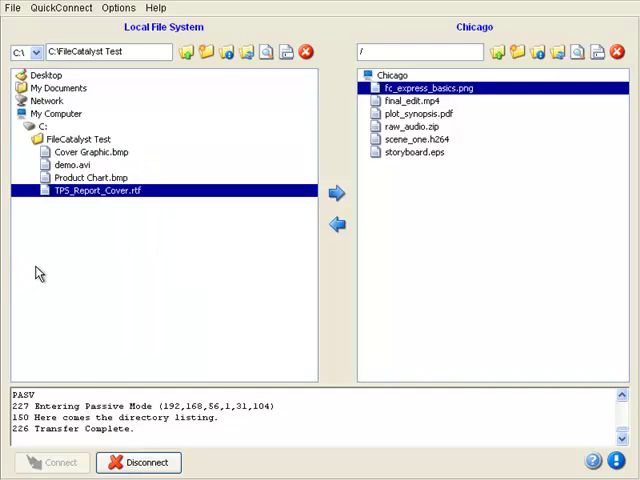
# Step: Select Cover Graphic.bmp and demo.avi locally and upload them to Chicago
pyautogui.click(90, 152)
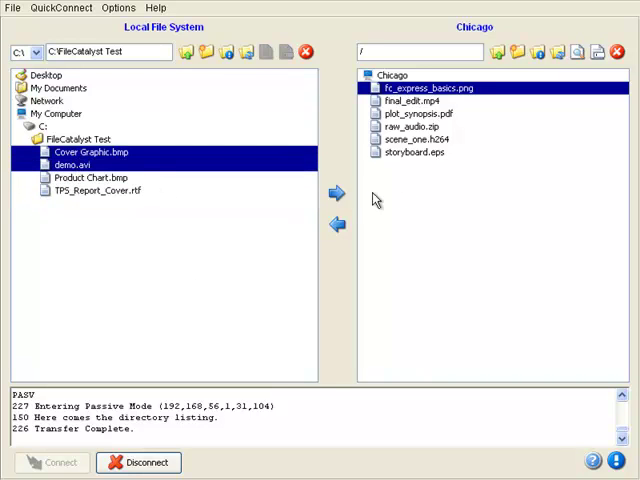
pyautogui.click(337, 192)
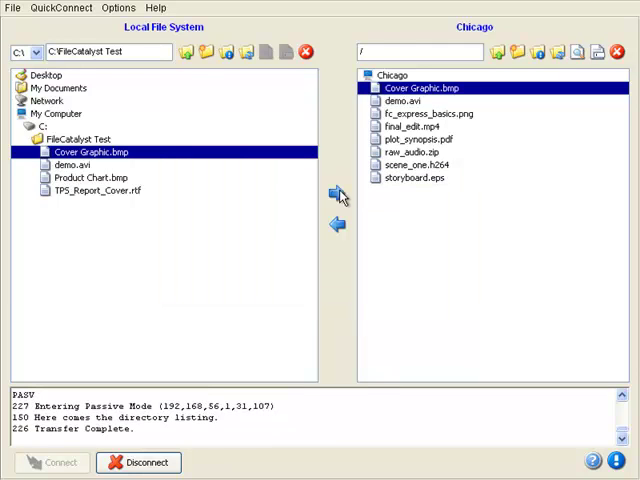
pyautogui.moveTo(421, 211)
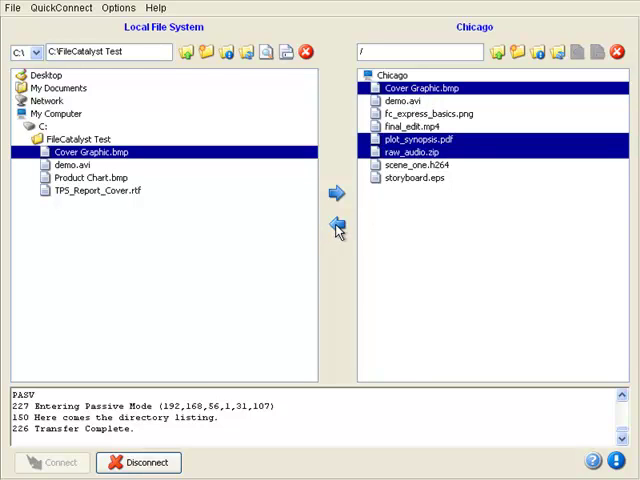
# Step: Download Cover Graphic.bmp, plot_synopsis.pdf and raw_audio.zip from Chicago, reaching the overwrite prompt
pyautogui.click(336, 222)
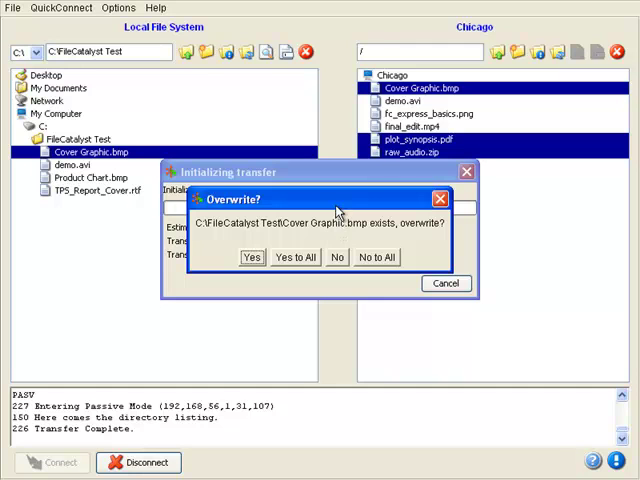
pyautogui.moveTo(295, 258)
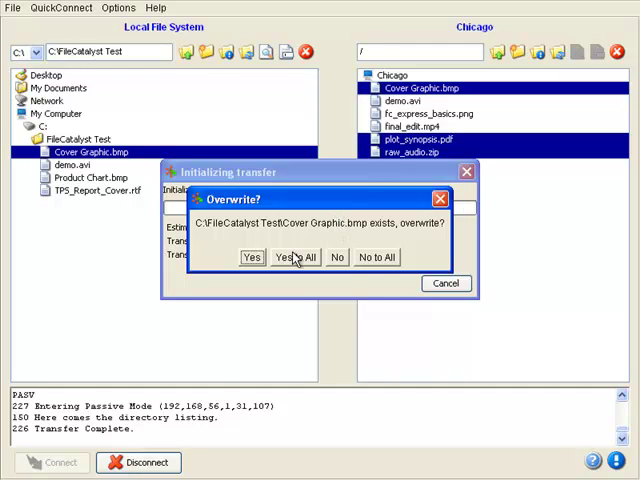